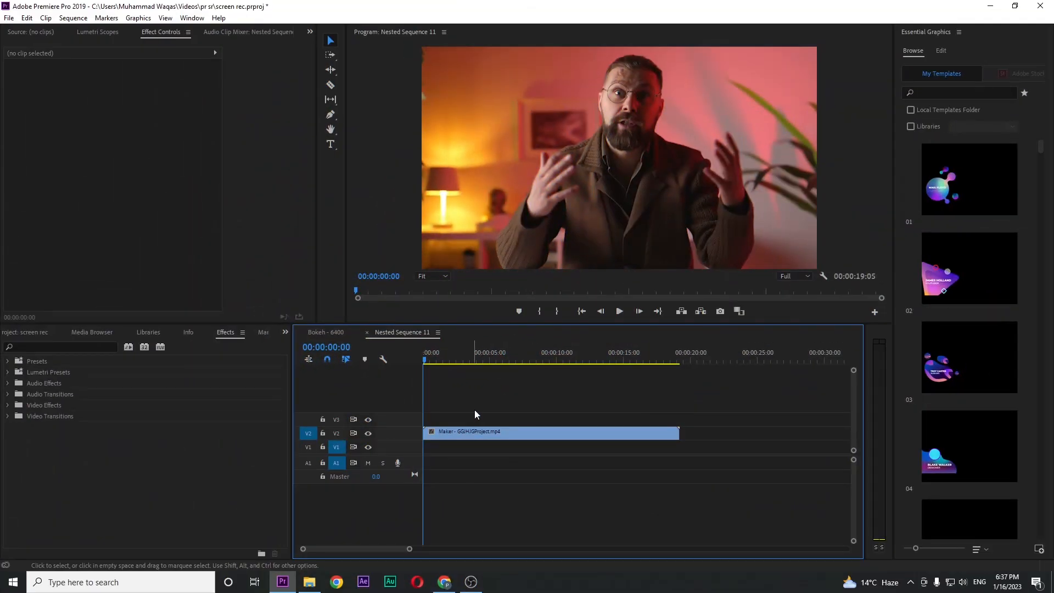
mouse_move(417, 368)
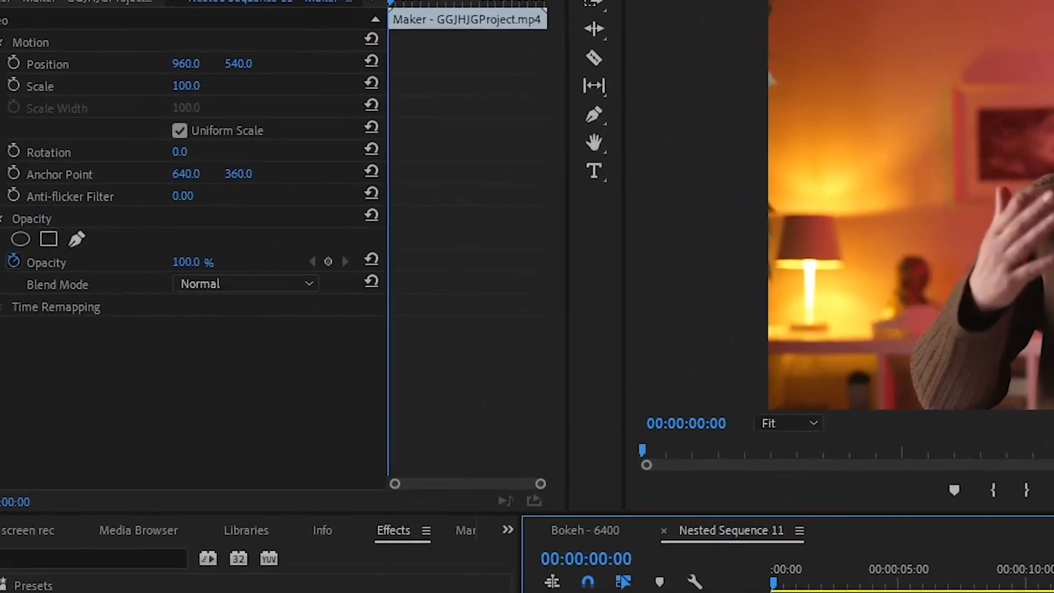
- Duplicate the Maker clip onto track V3 above the original
double_click(186, 85)
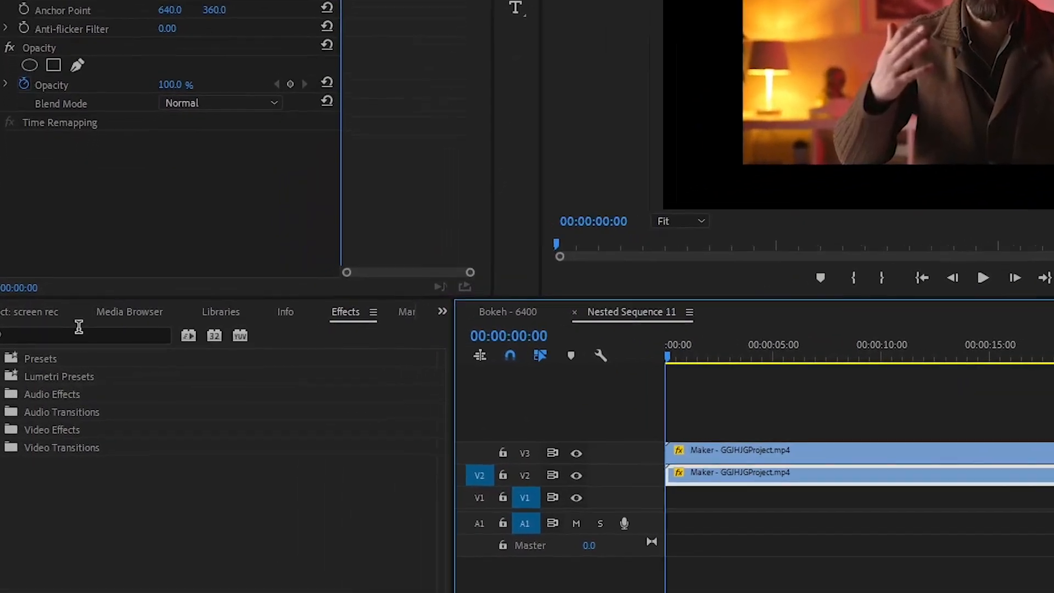
- Search the Effects panel for 'drop sh' and apply Drop Shadow to the clip
type("drop sh")
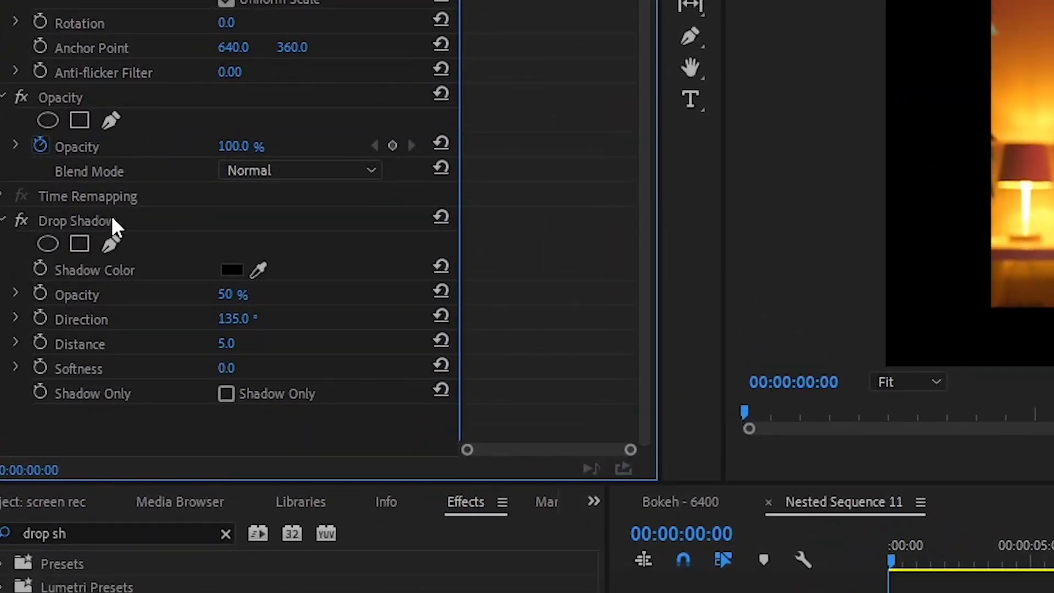
- Make the drop shadow white and shadow-only with softness 300
left_click(231, 269)
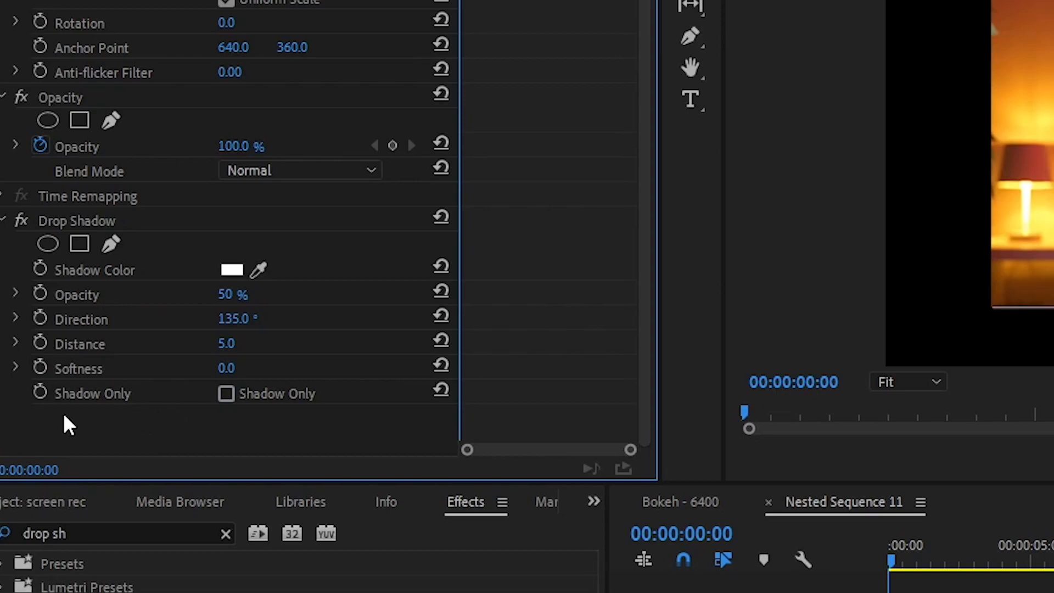
mouse_move(218, 420)
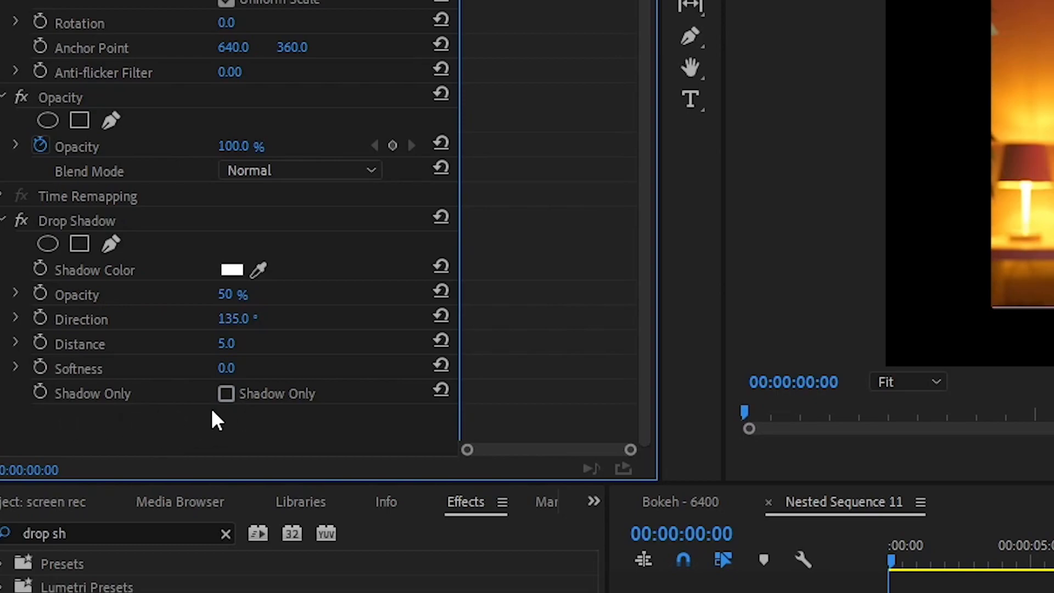
left_click(226, 393)
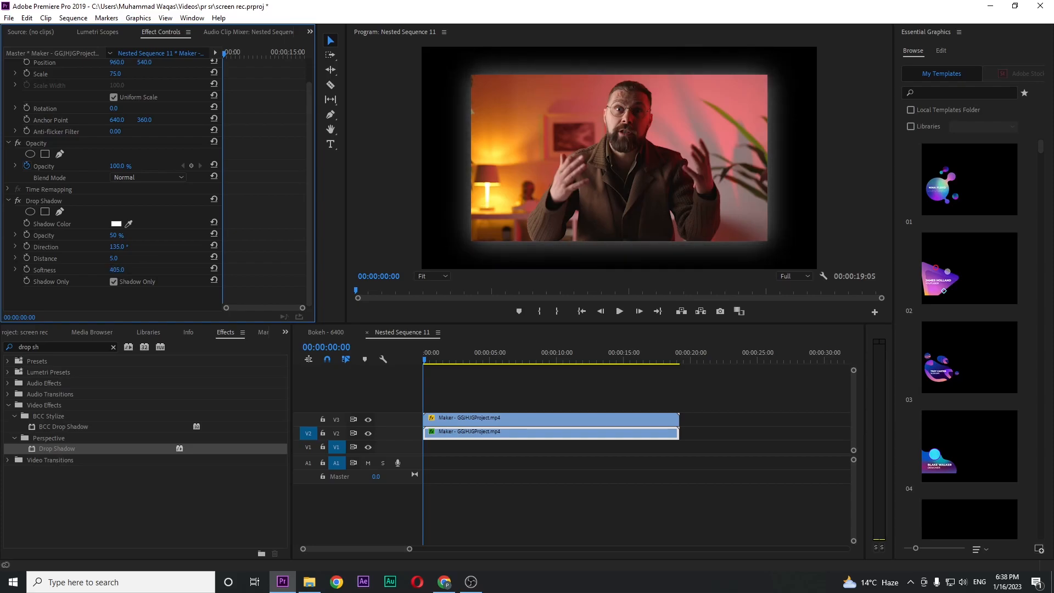
left_click(125, 269)
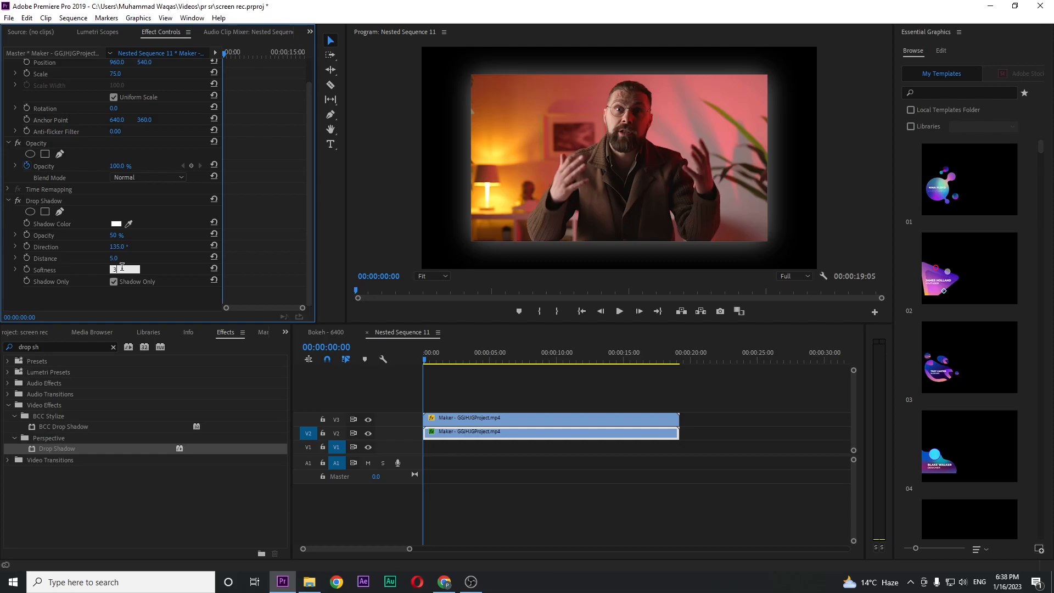
type("300.0")
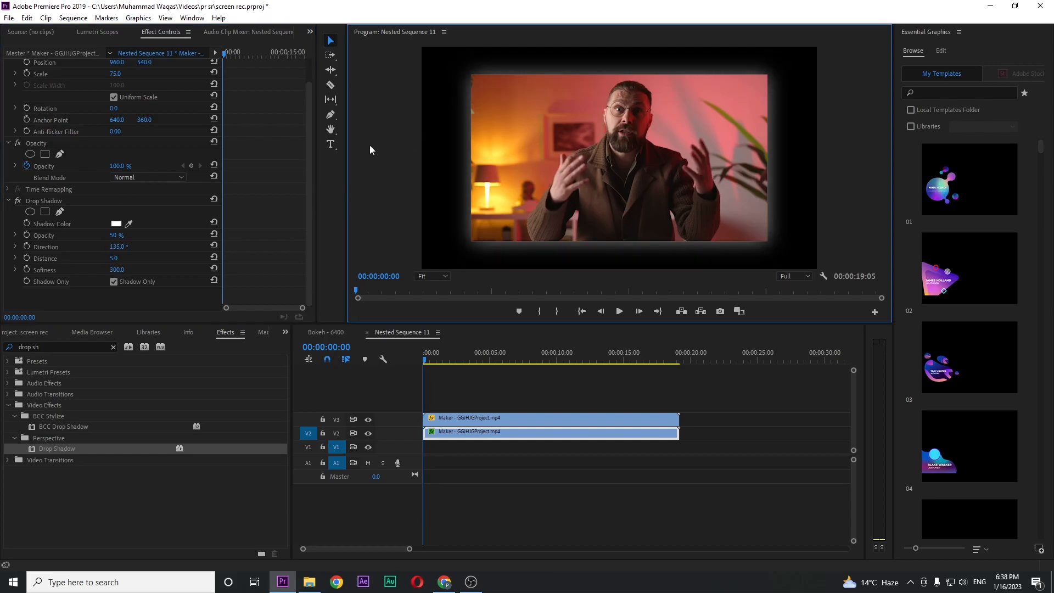
- Nest both stacked Maker clips as Nested Sequence 13
left_click(512, 359)
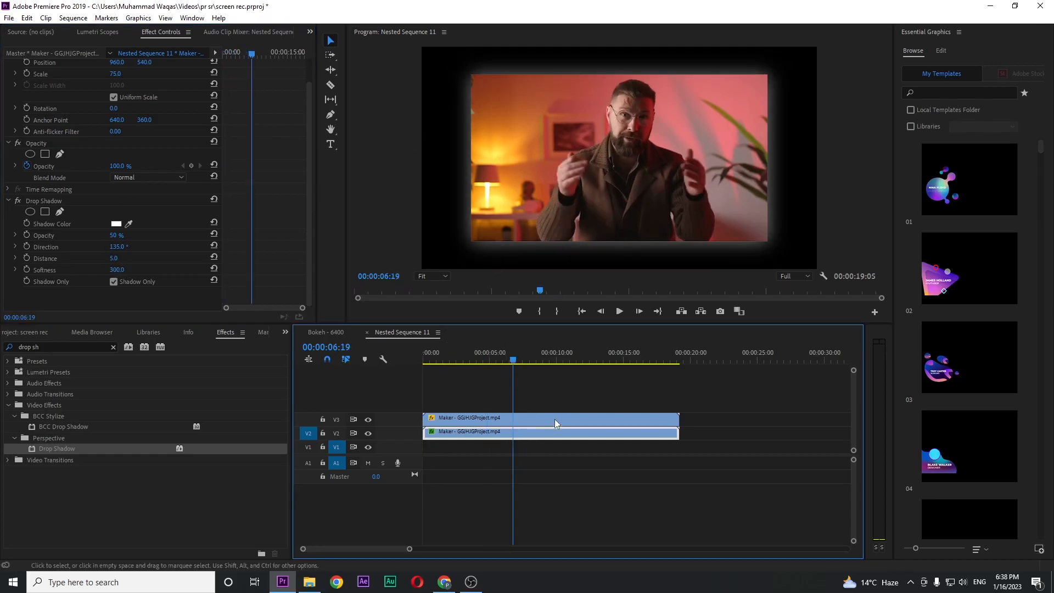
right_click(551, 422)
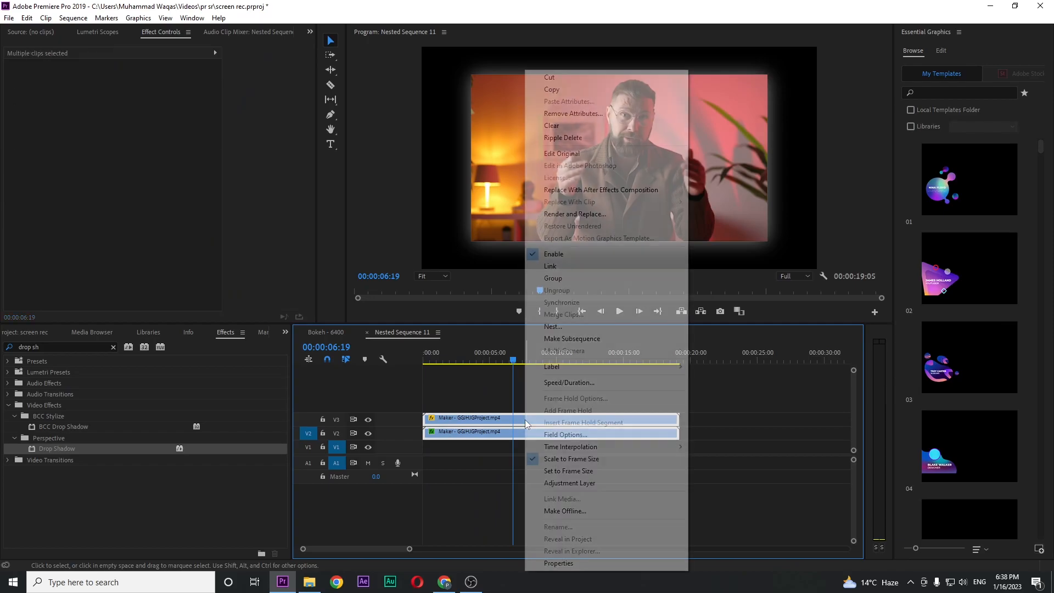
left_click(553, 326)
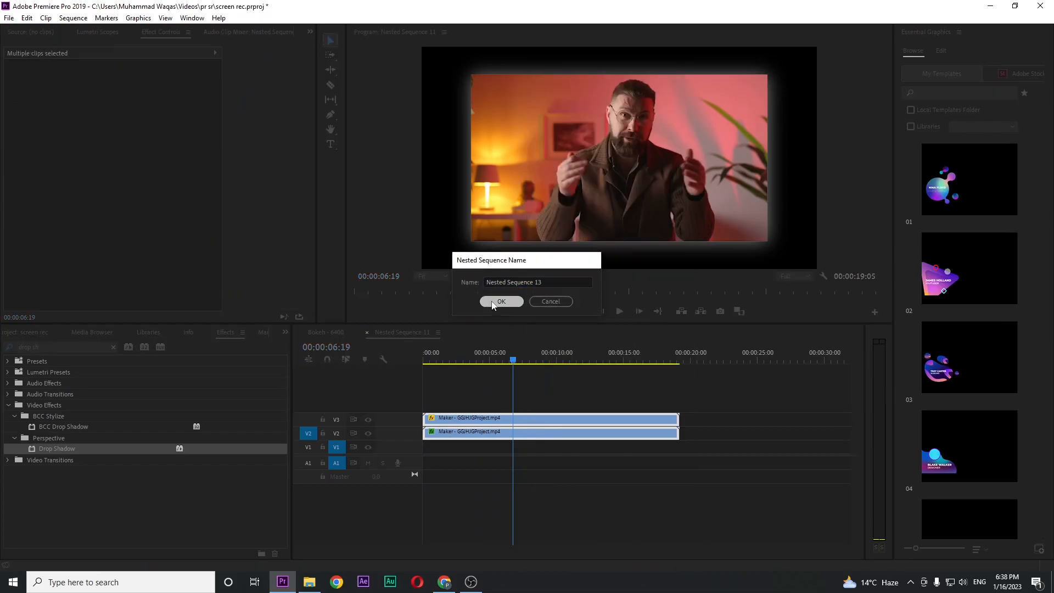
left_click(501, 301)
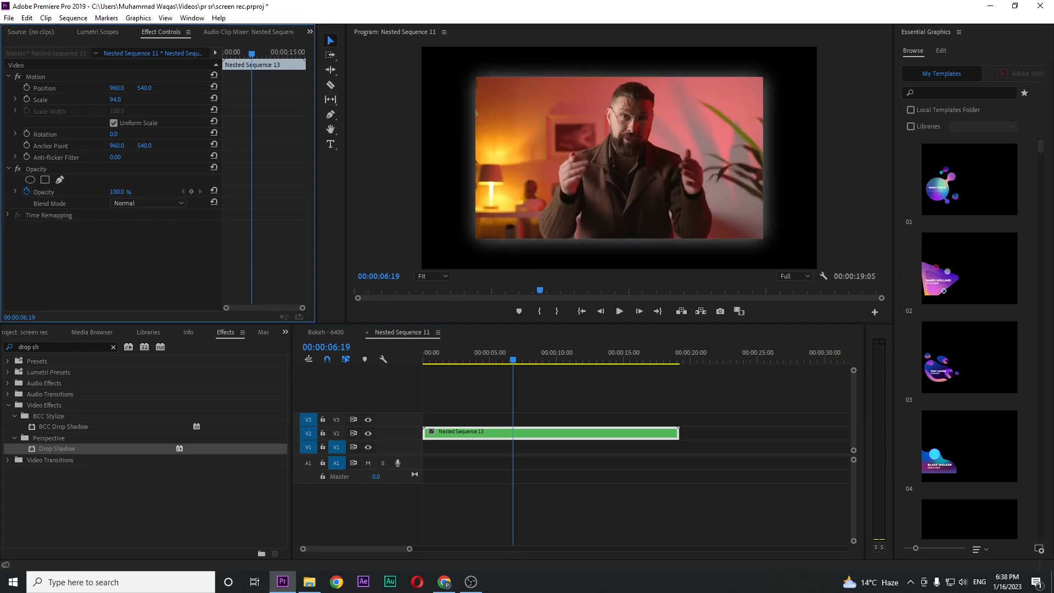
- Shrink Nested Sequence 13 and place it in the lower-right corner
left_click_drag(118, 99, 117, 100)
type("36")
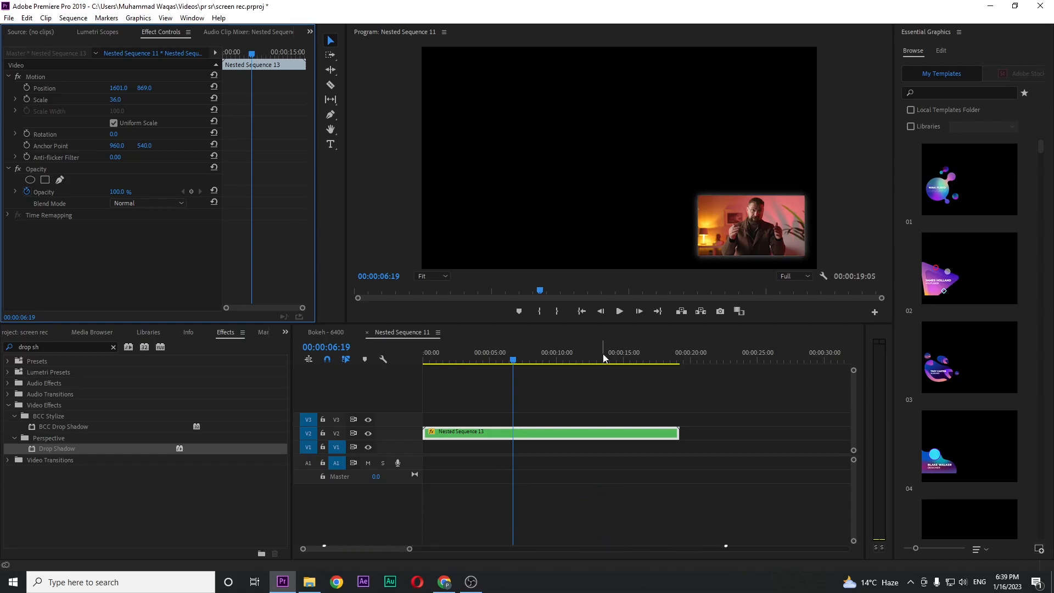
mouse_move(608, 360)
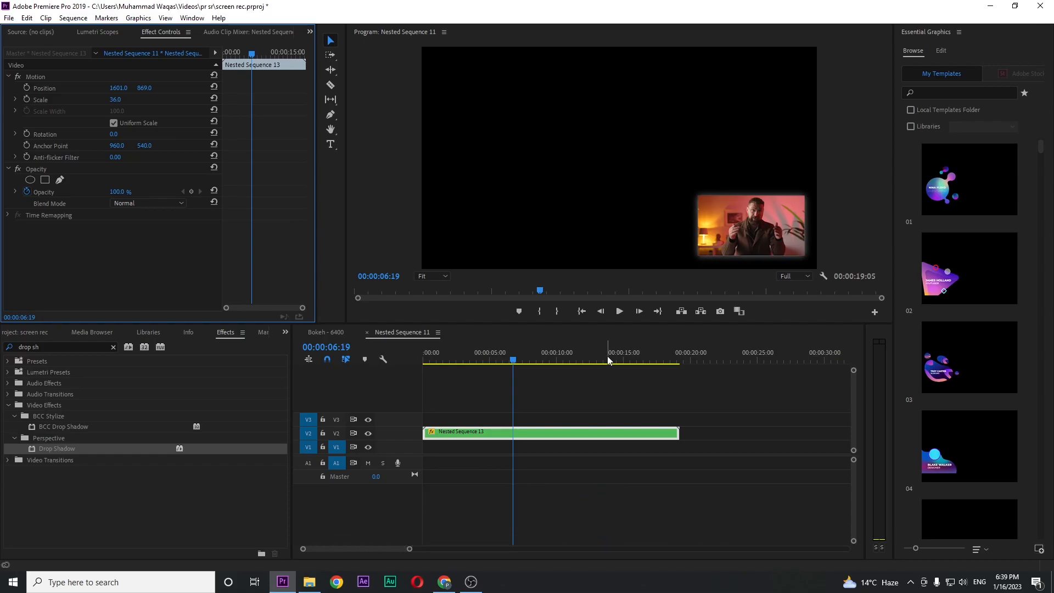